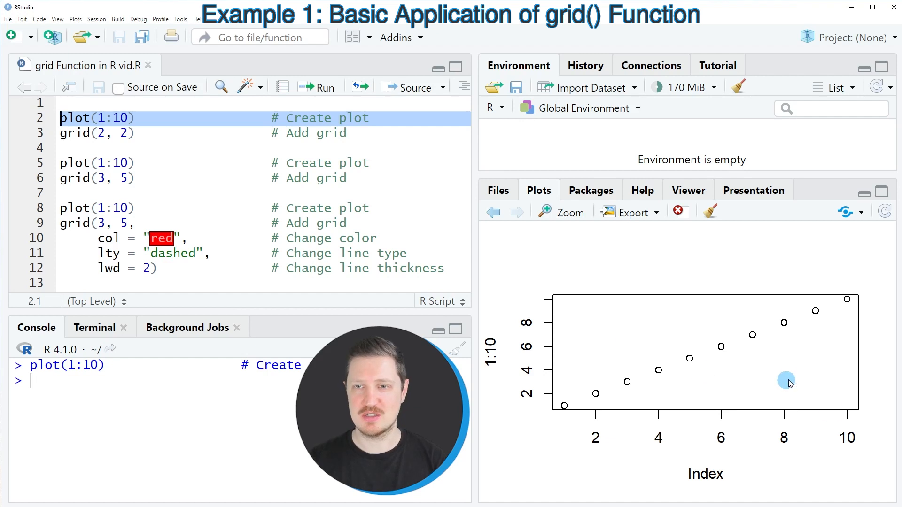
mouse_move(767, 364)
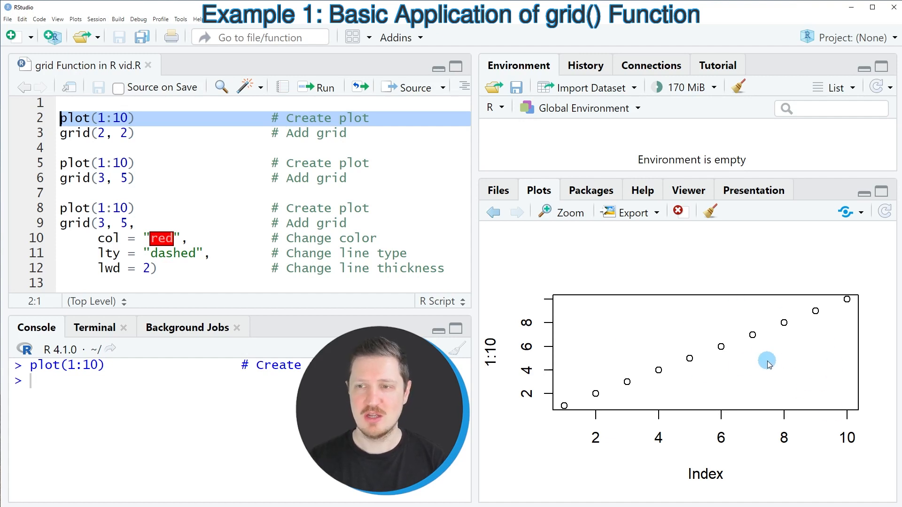
mouse_move(709, 386)
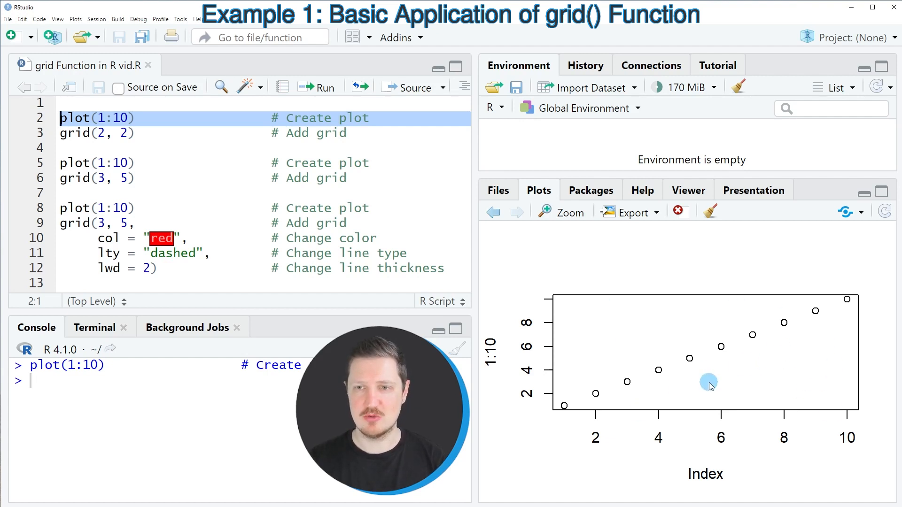
mouse_move(828, 303)
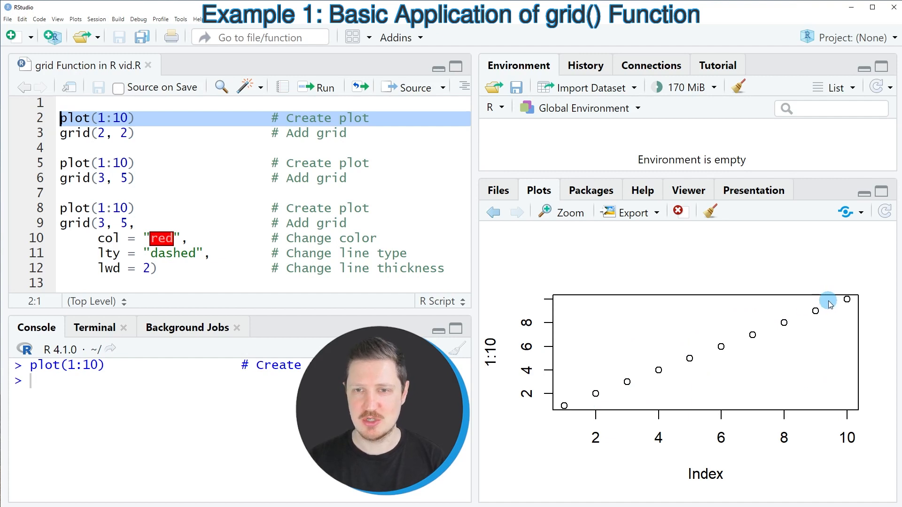
mouse_move(659, 333)
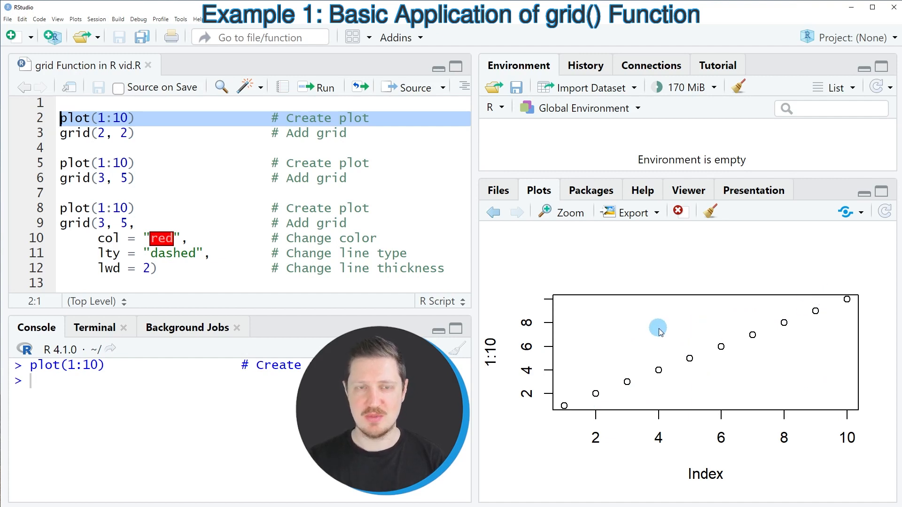
mouse_move(693, 413)
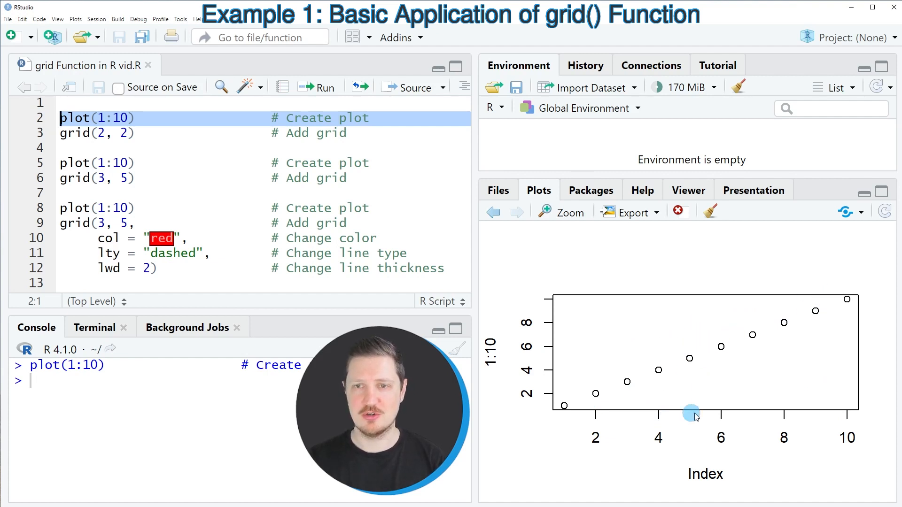
mouse_move(741, 354)
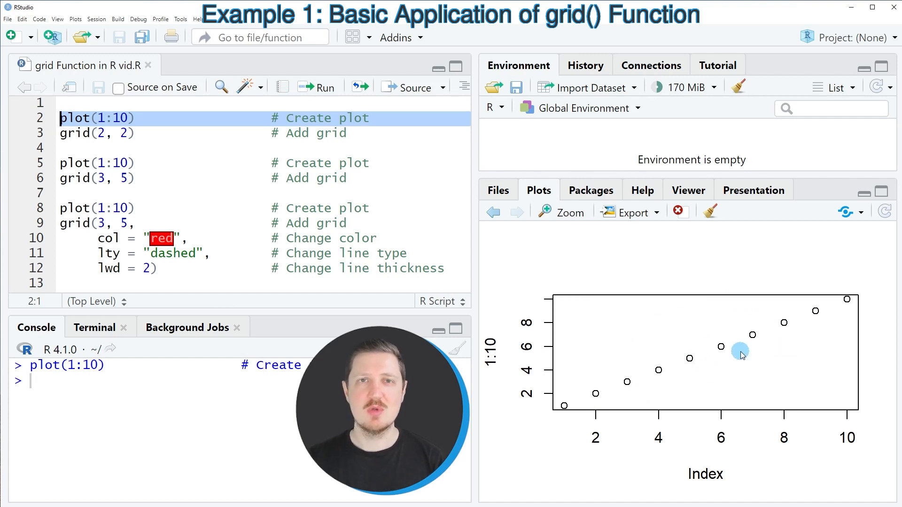
mouse_move(684, 350)
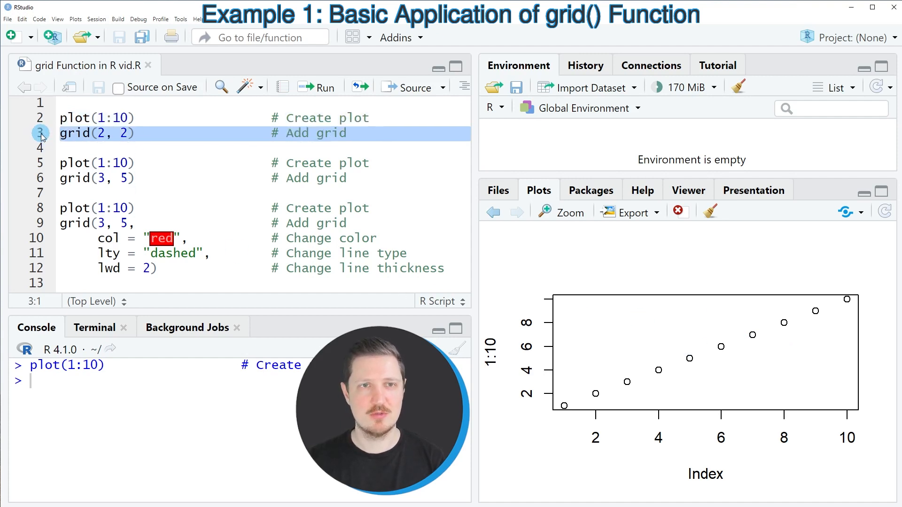
- Run grid(2, 2) to overlay a faint dotted 2-by-2 grid on the 1:10 scatter plot
left_click(119, 132)
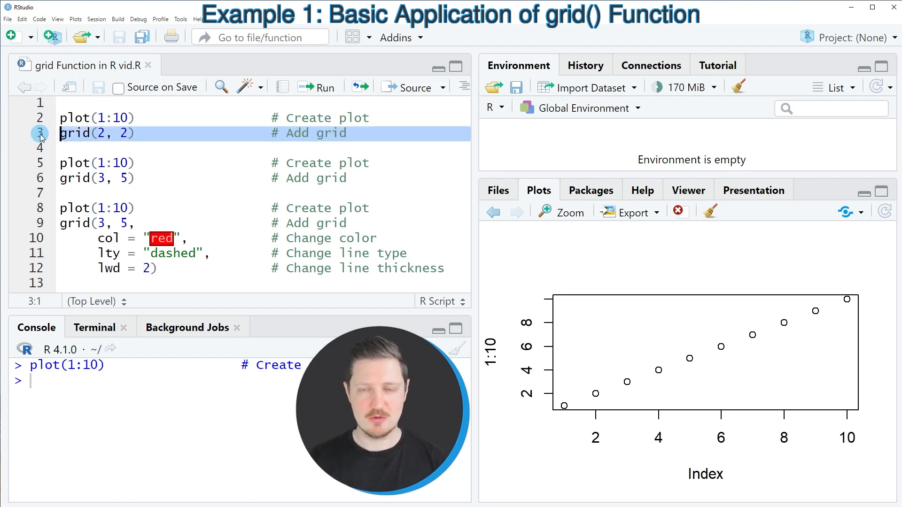
left_click(316, 88)
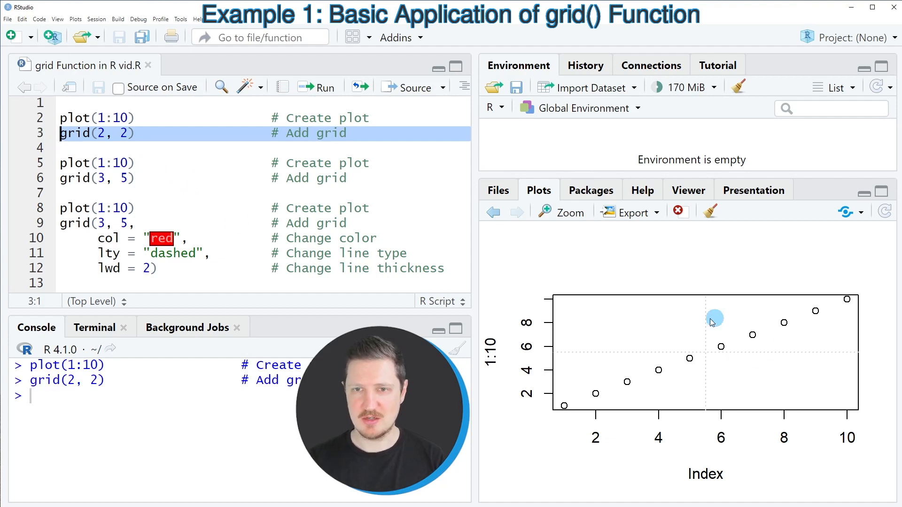
mouse_move(627, 339)
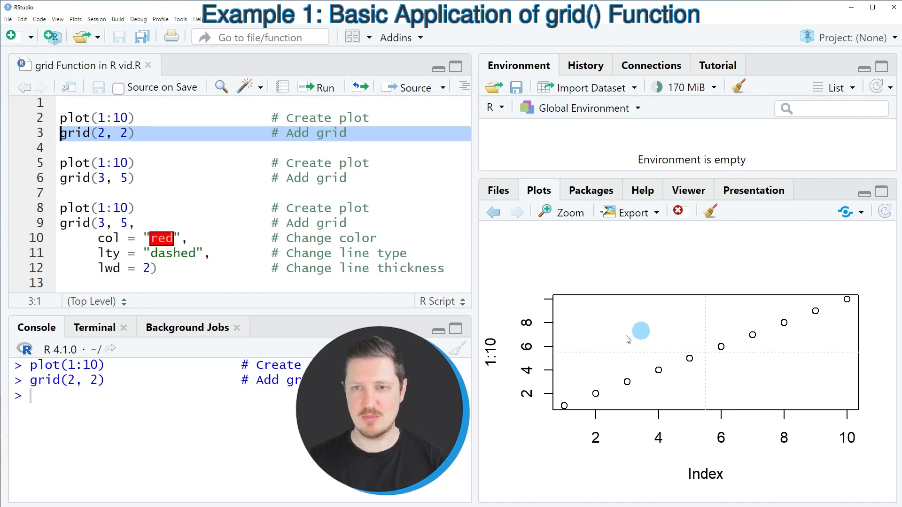
mouse_move(734, 389)
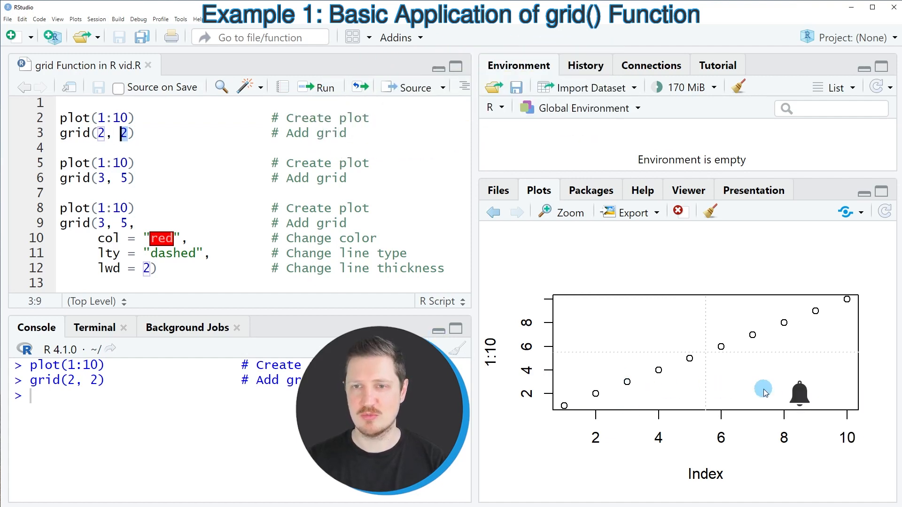
mouse_move(640, 375)
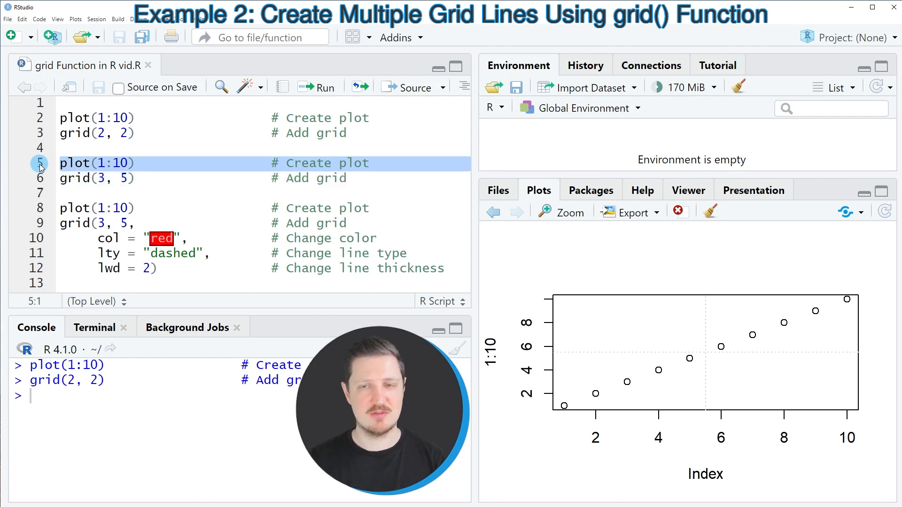
- Rerun plot(1:10) to redraw the plain scatter plot without gridlines
left_click(316, 86)
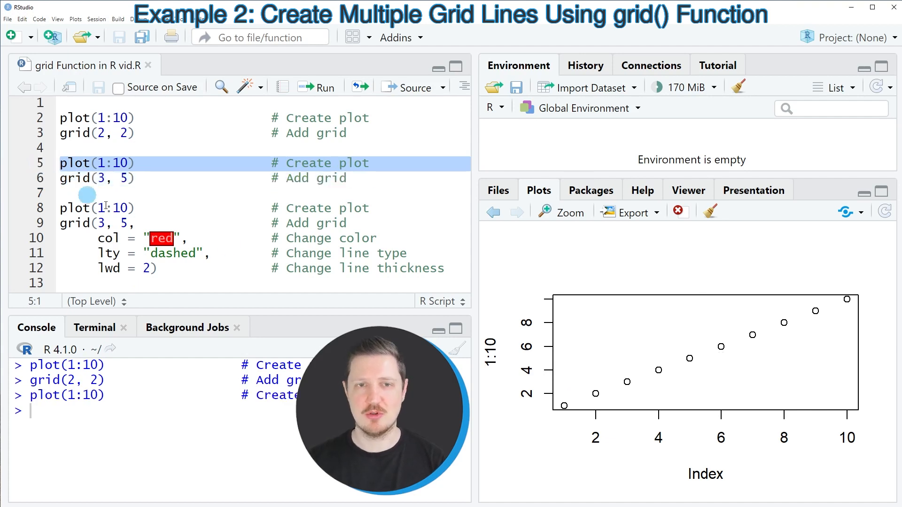
mouse_move(632, 303)
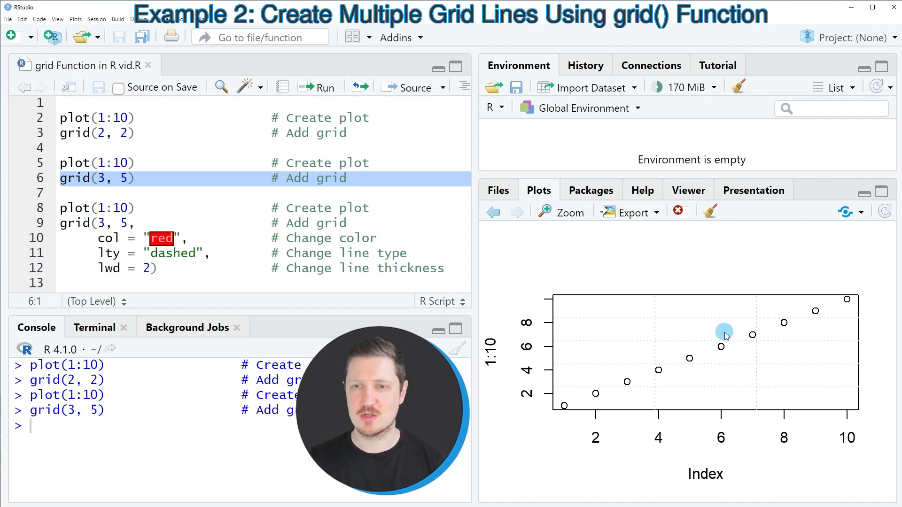
mouse_move(711, 323)
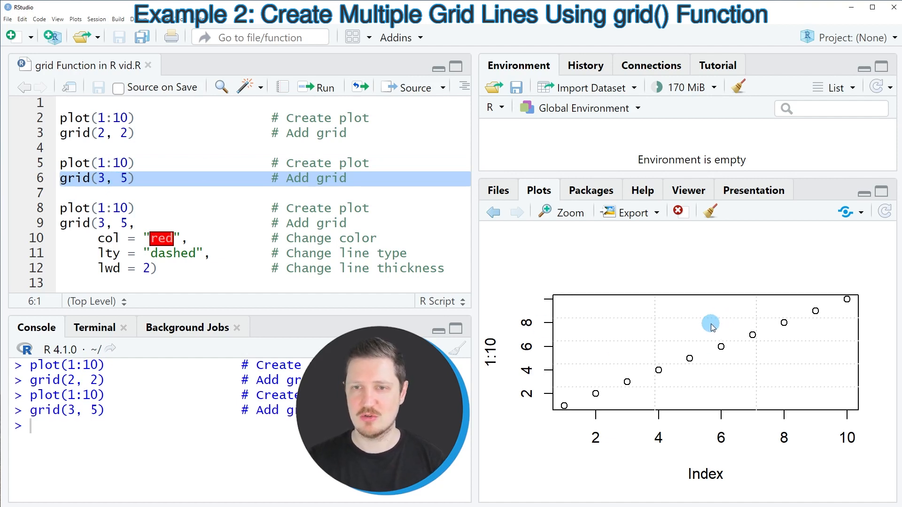
mouse_move(664, 384)
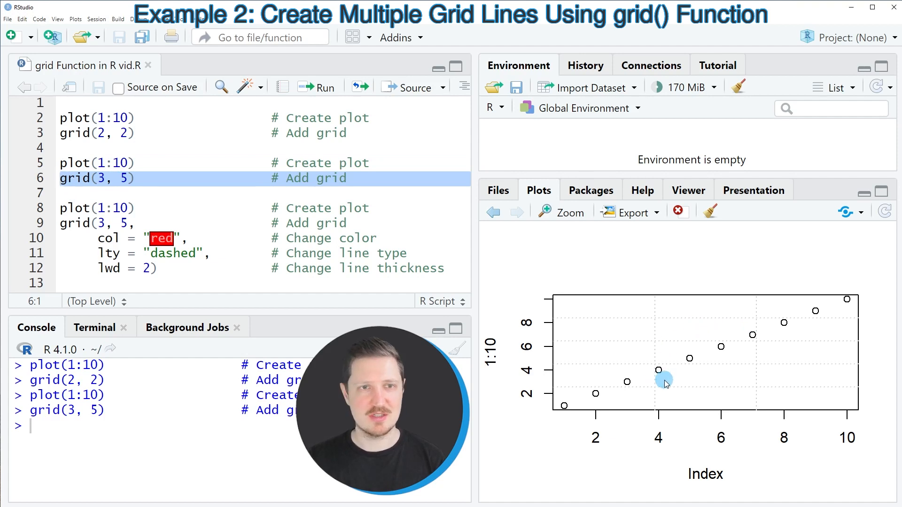
mouse_move(787, 410)
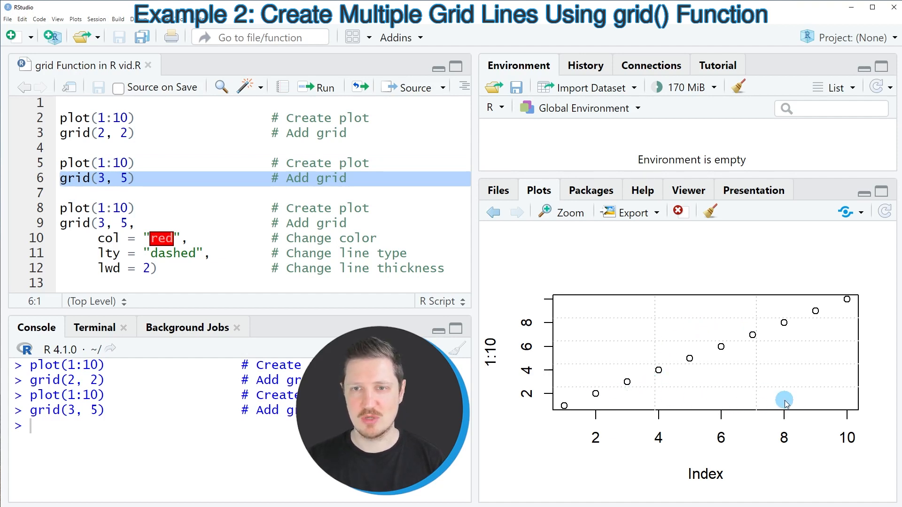
mouse_move(601, 395)
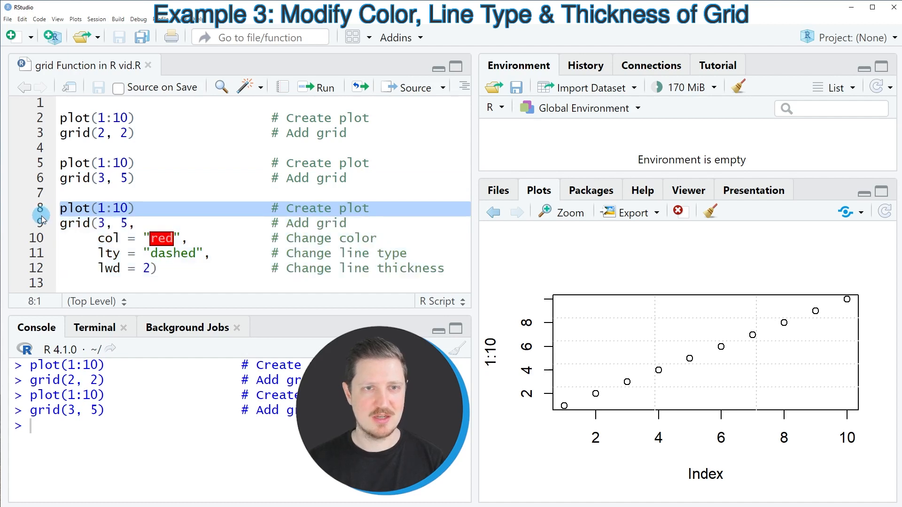
- Redraw plot(1:10), then run the grid(3, 5) call with red colour, dashed lty and thick lwd
left_click(317, 87)
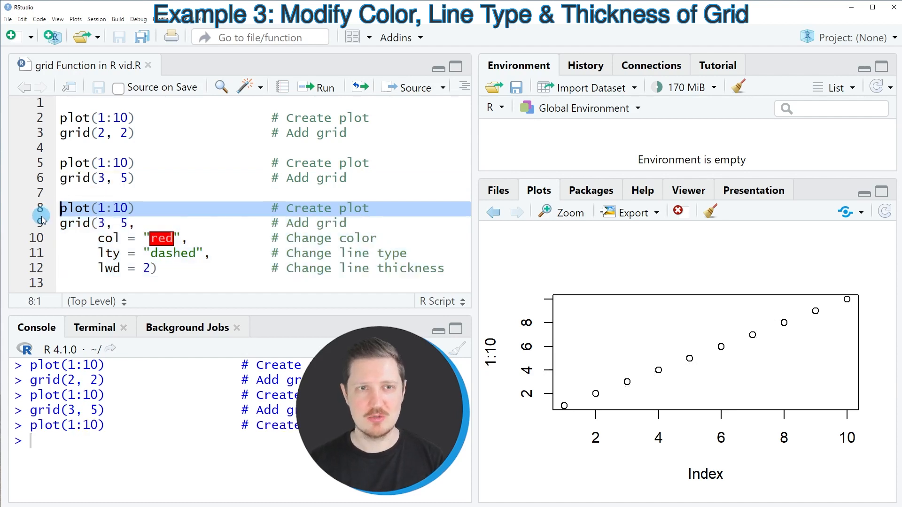
mouse_move(52, 229)
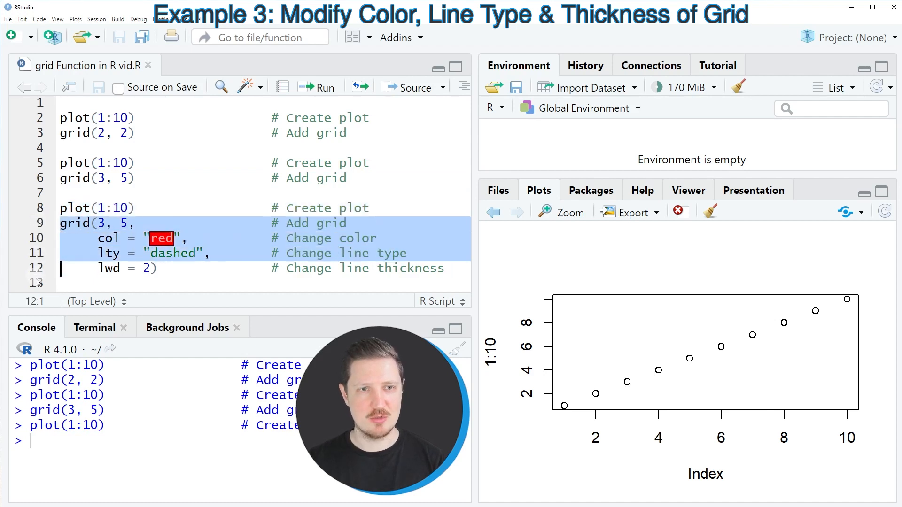
left_click(130, 223)
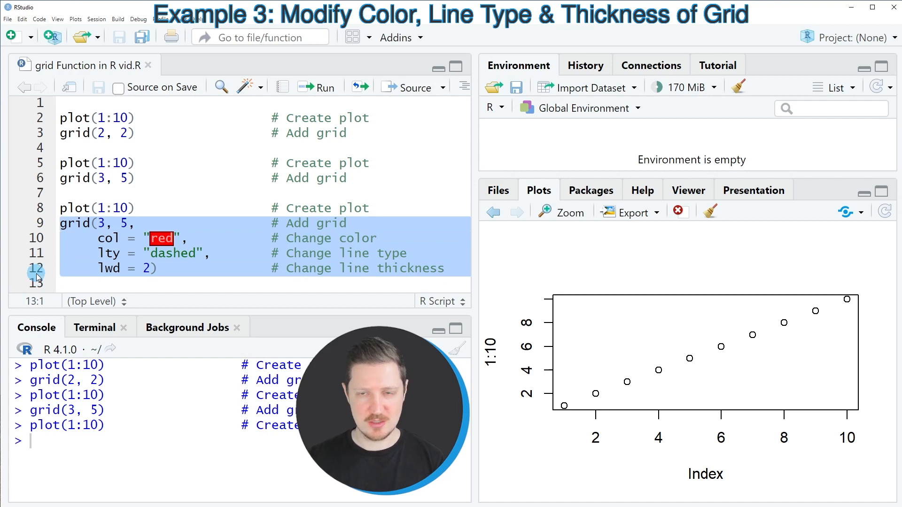
left_click(315, 87)
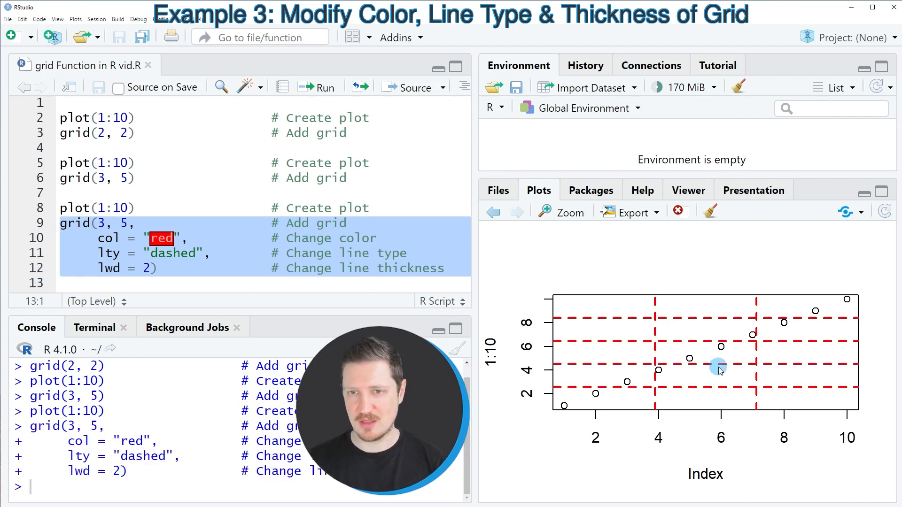
mouse_move(726, 374)
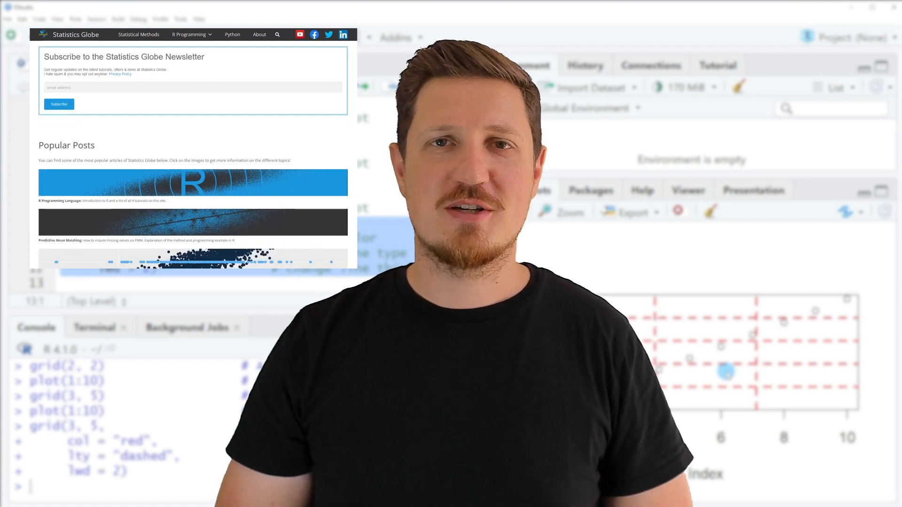
- Browse the Statistics Globe homepage and open Graphics in R from the R Programming menu
scroll("down", 3)
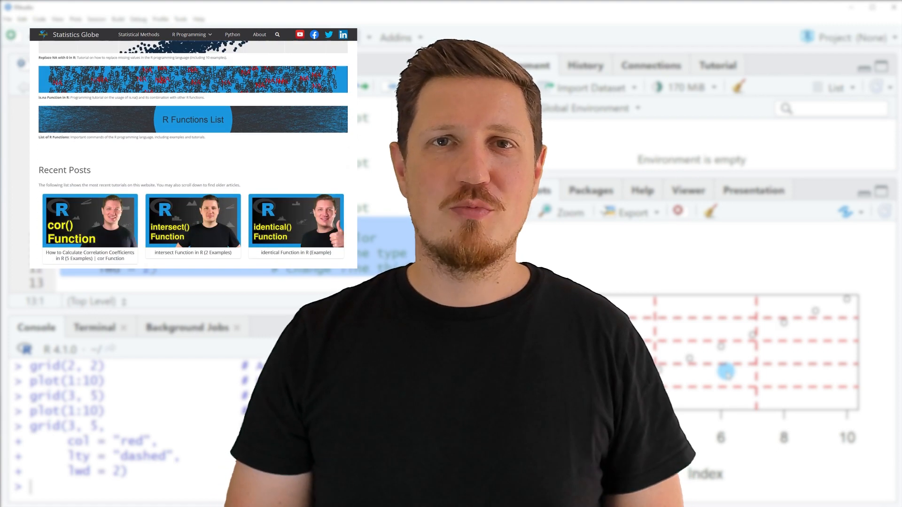
scroll("down", 3)
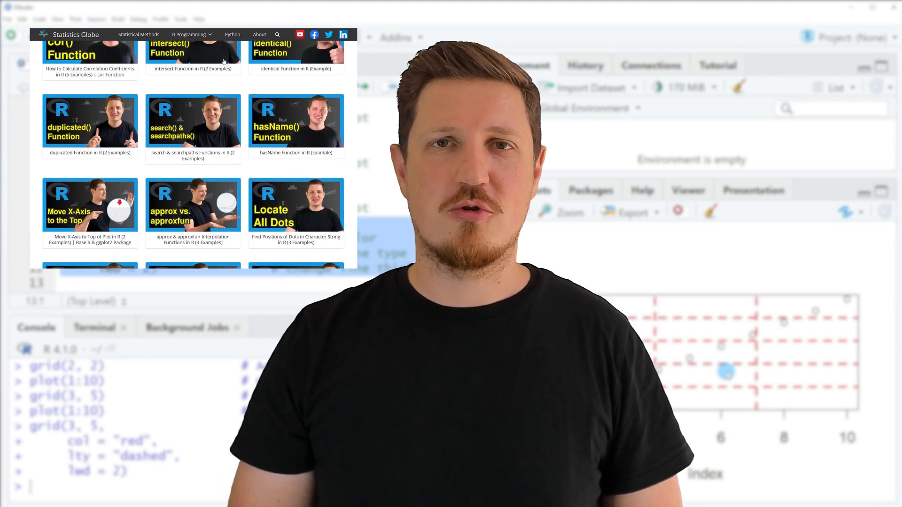
left_click(190, 34)
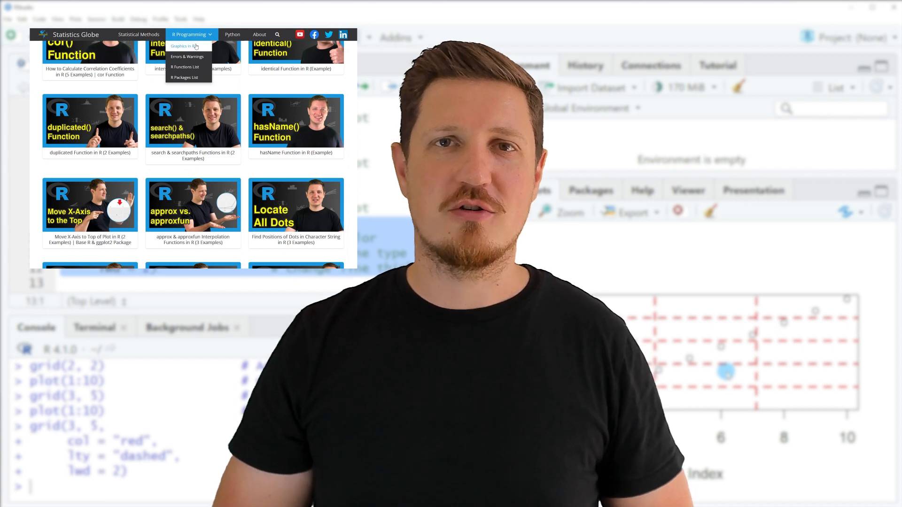
left_click(181, 46)
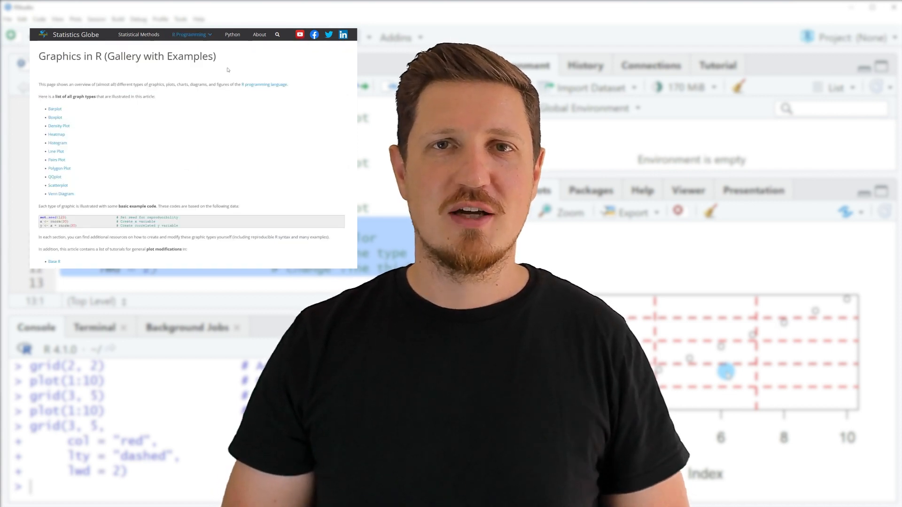
scroll("down", 3)
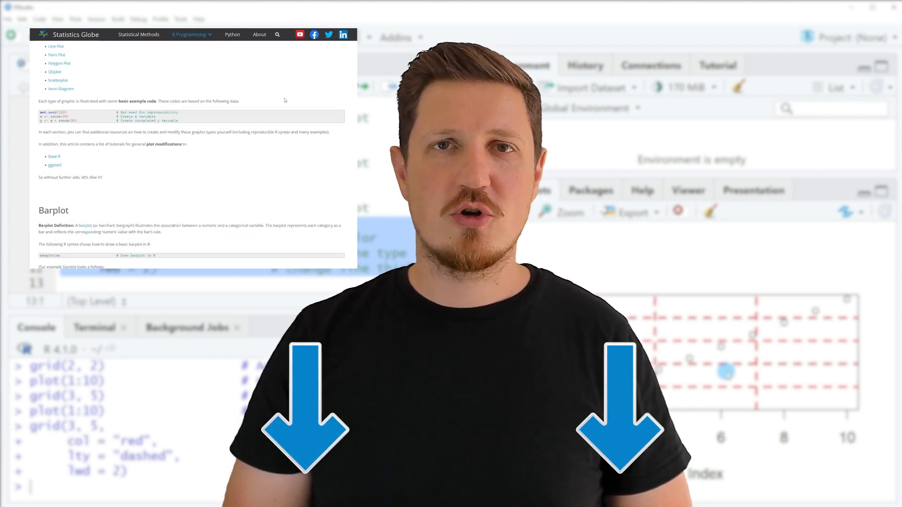
scroll("down", 3)
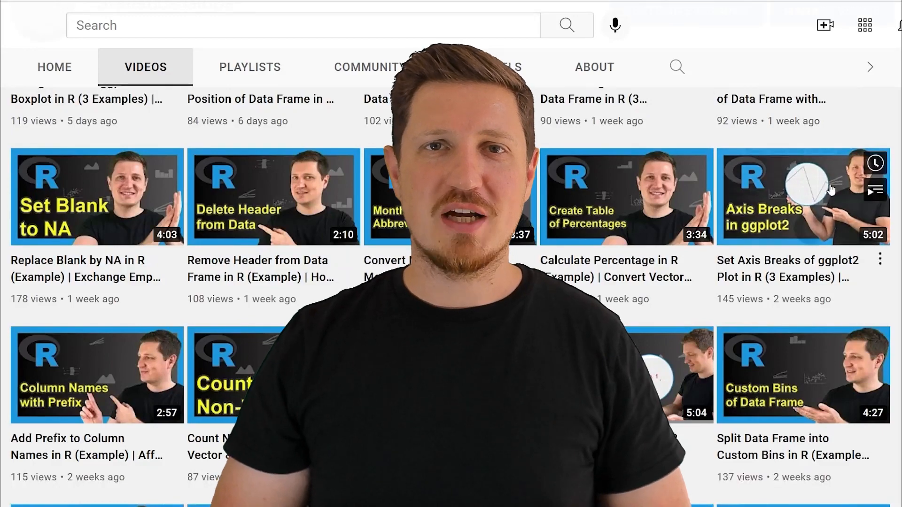
scroll("down", 3)
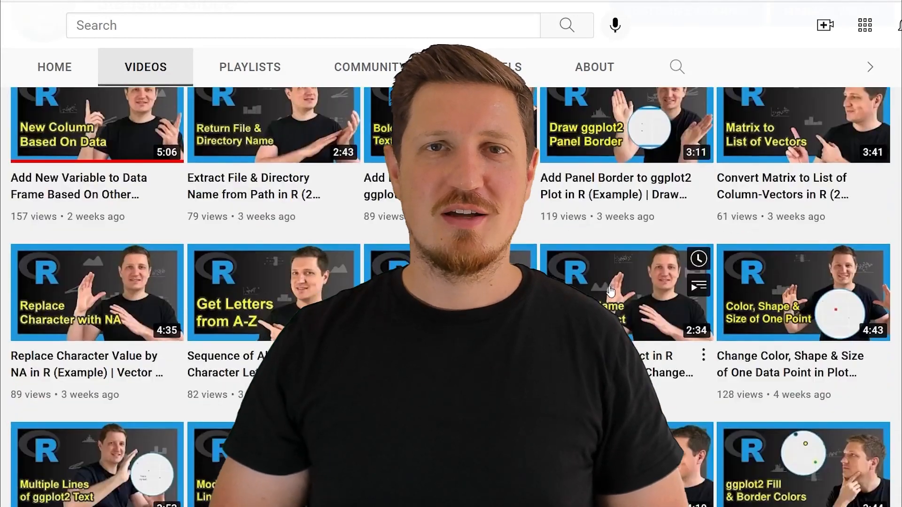
scroll("down", 3)
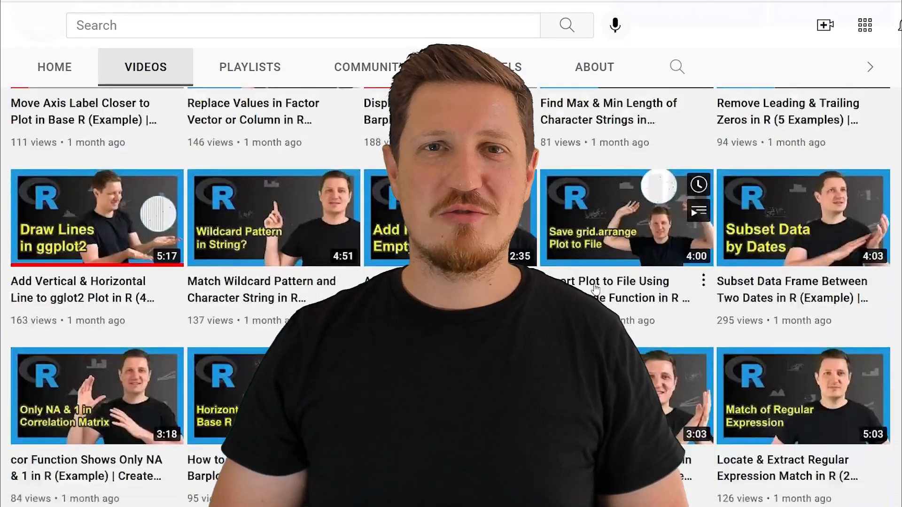
scroll("down", 3)
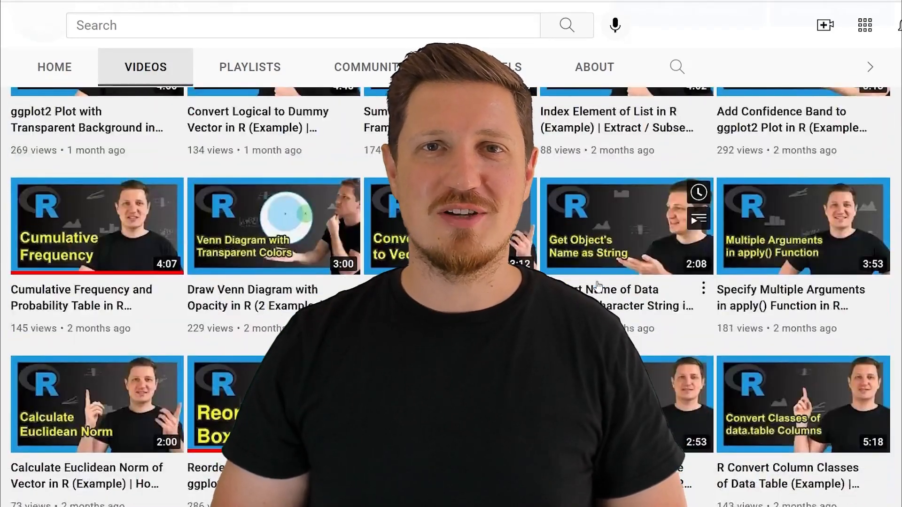